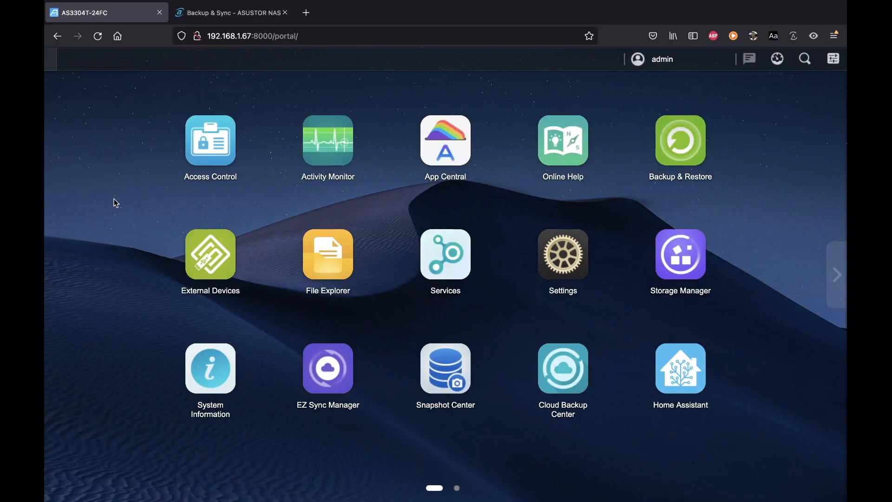
mouse_move(496, 172)
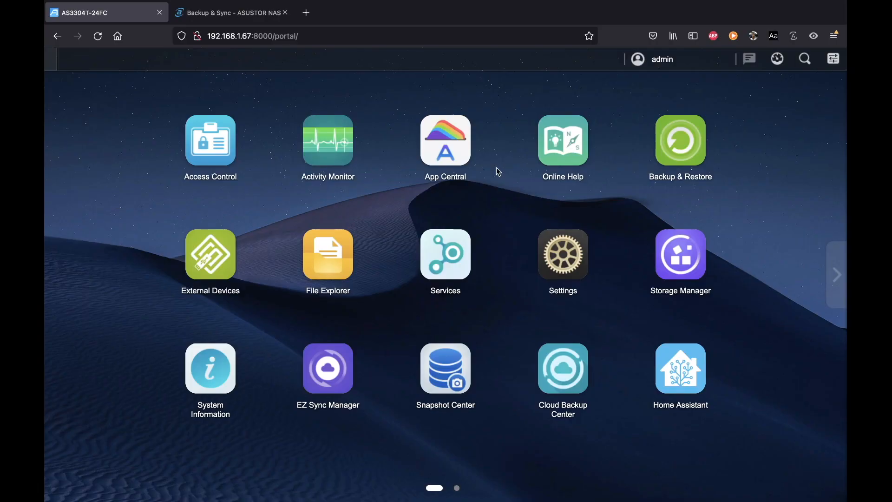
mouse_move(814, 78)
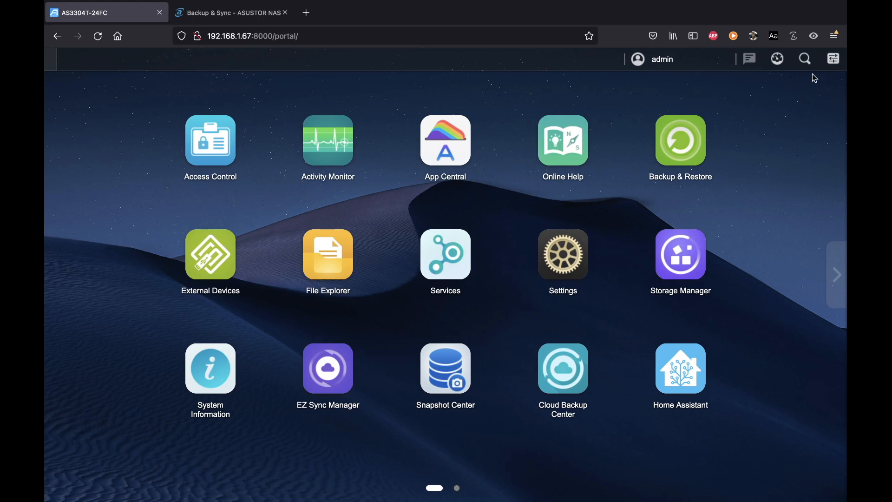
Browse the Preferences overview of Settings, Access Control and Services shortcuts such as SMB, SFTP and Web Center.
left_click(563, 255)
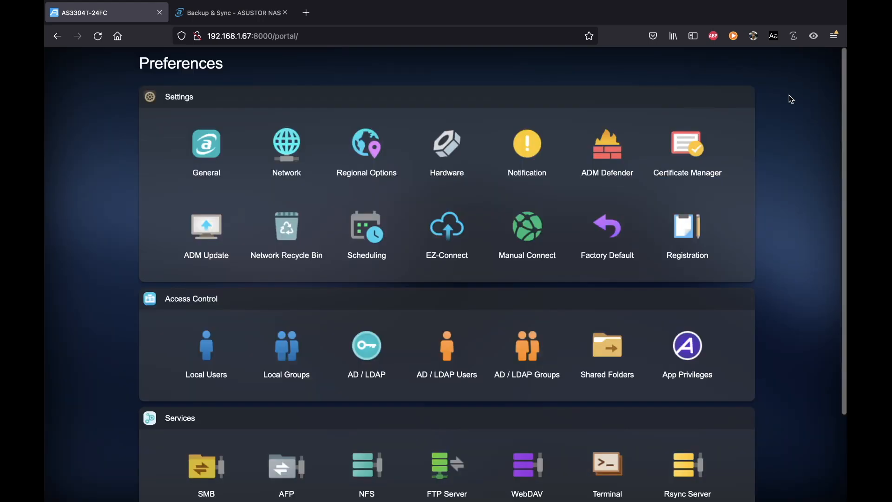
mouse_move(621, 119)
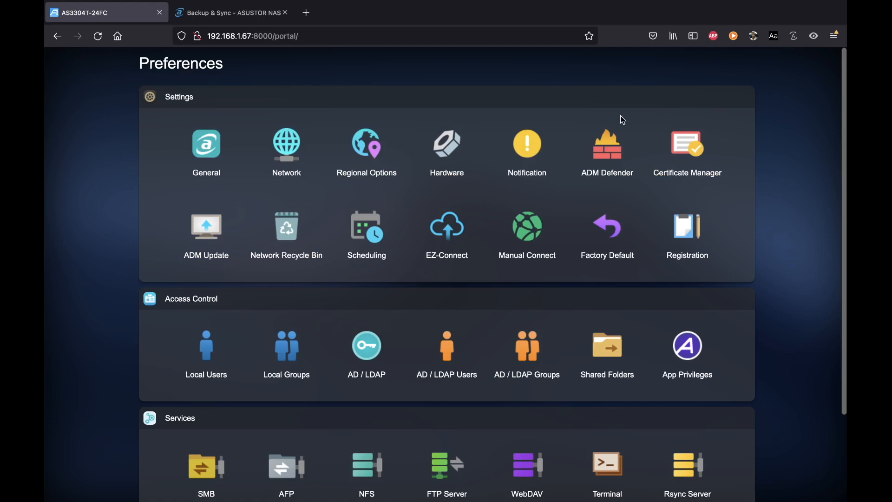
scroll("down", 3)
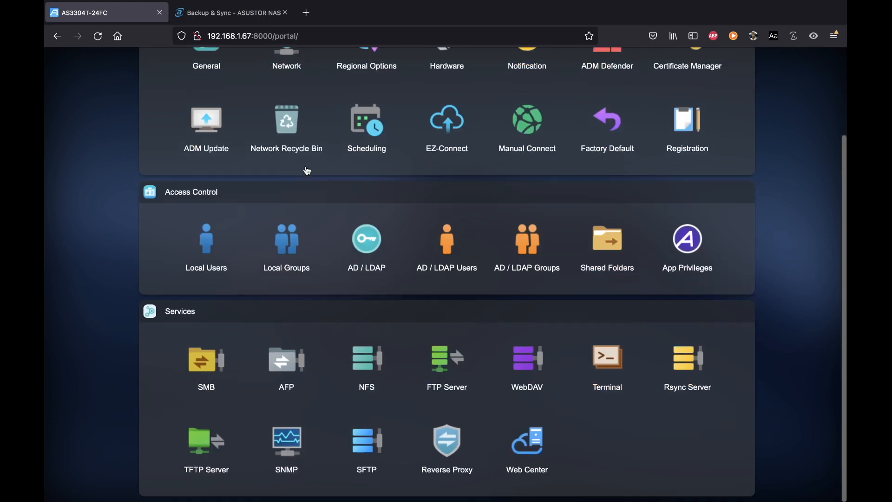
scroll("up", 3)
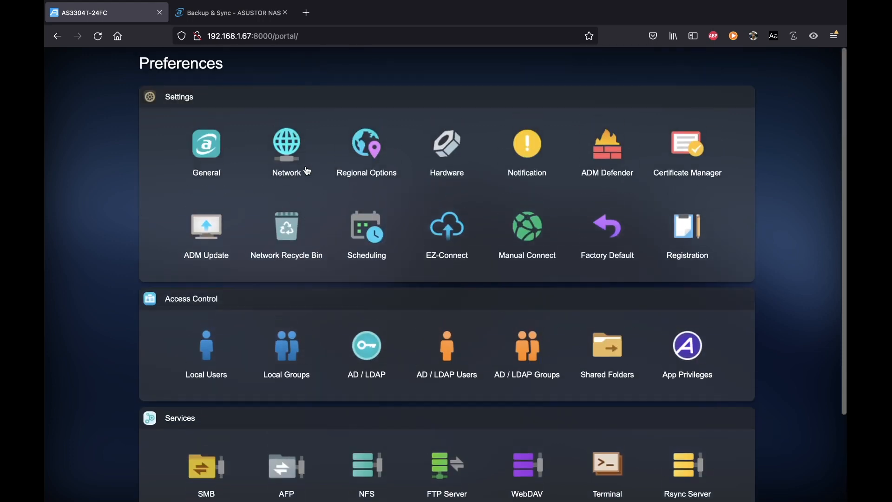
mouse_move(427, 140)
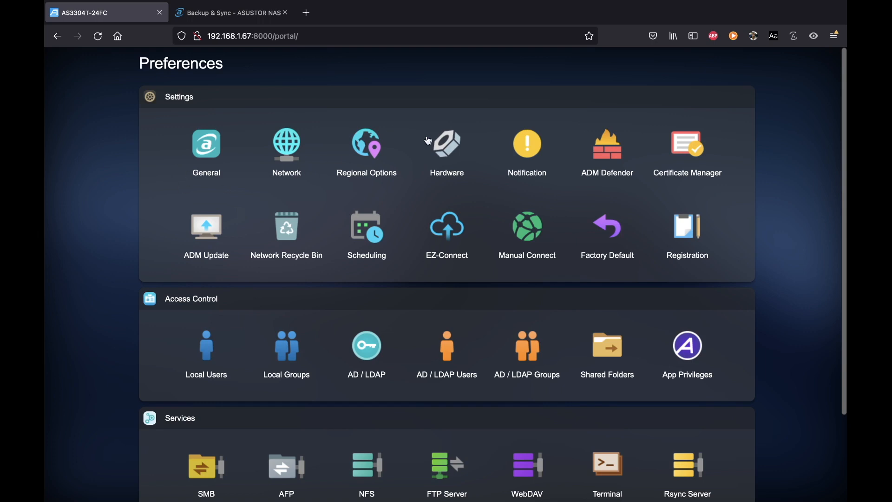
scroll("down", 3)
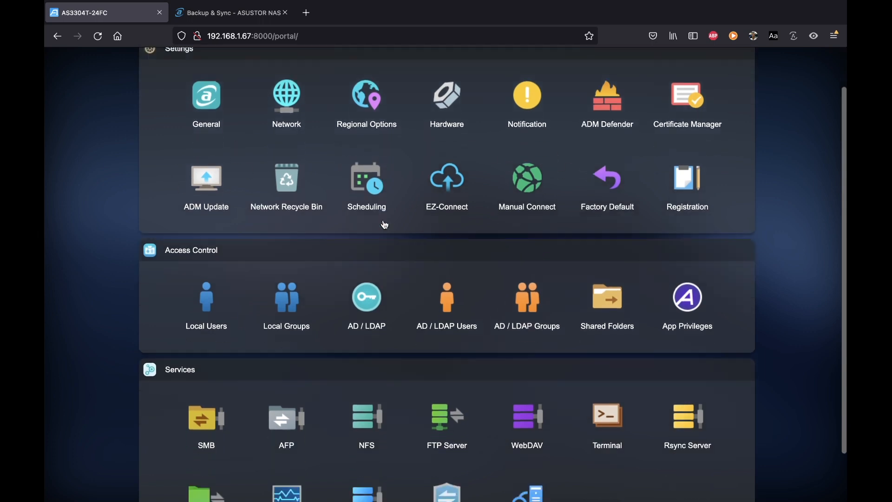
scroll("down", 3)
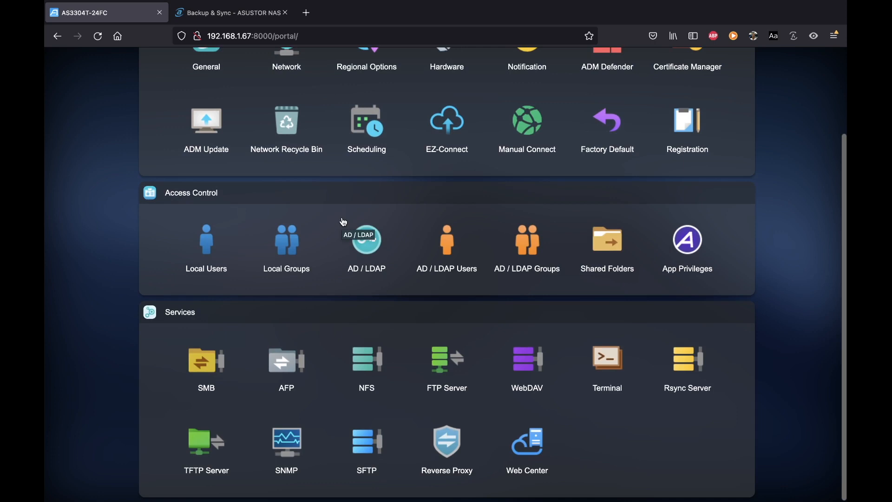
mouse_move(390, 262)
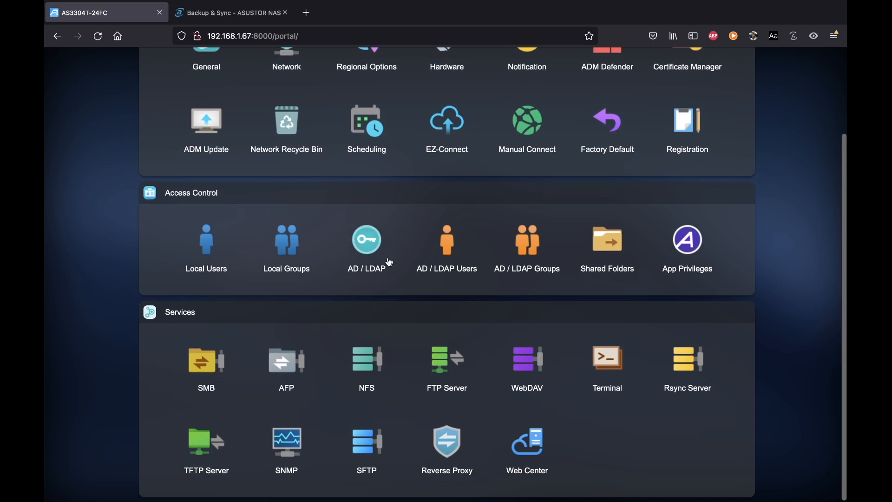
mouse_move(389, 263)
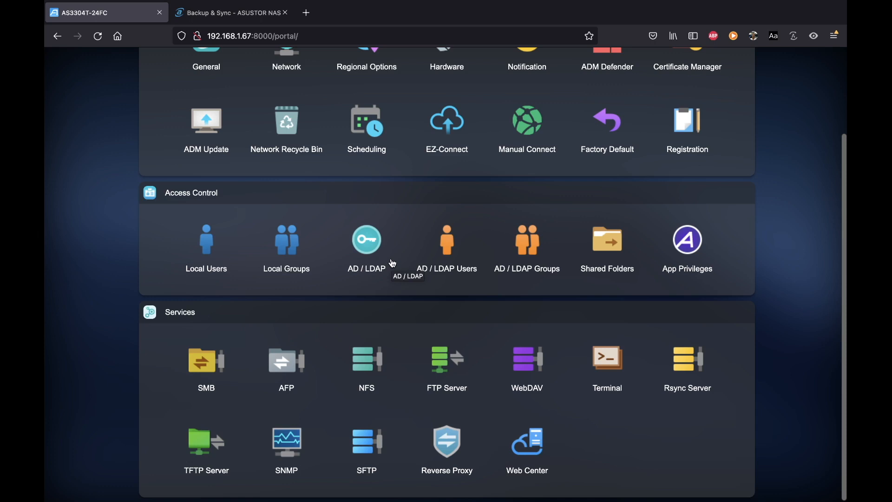
mouse_move(468, 410)
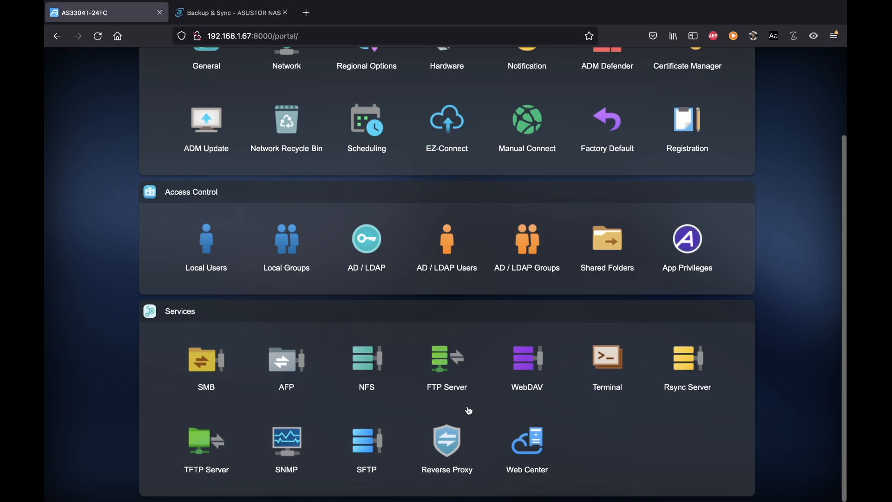
mouse_move(188, 336)
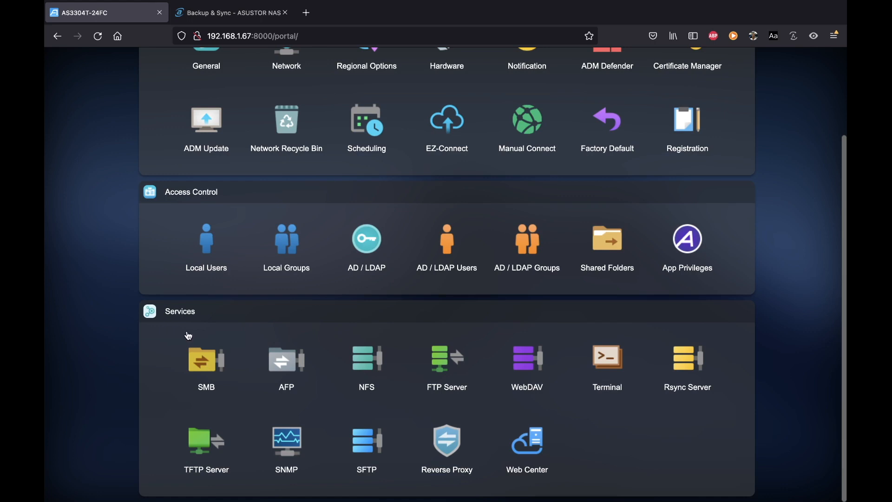
scroll("up", 3)
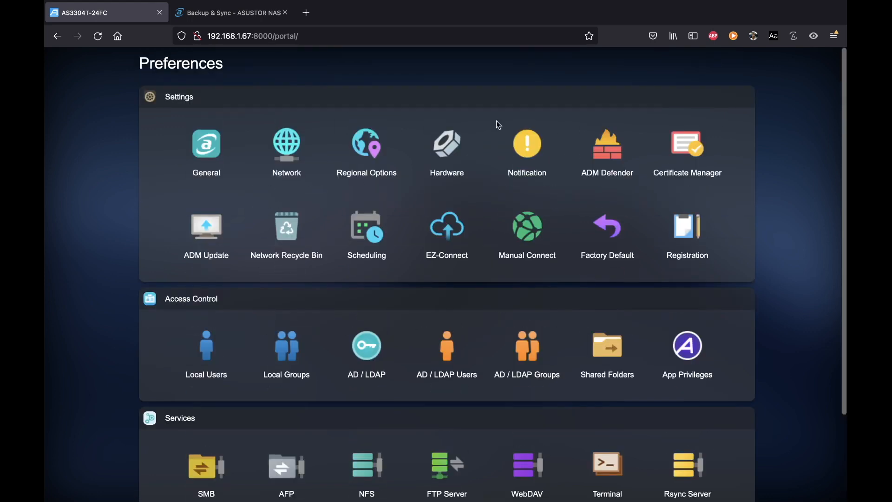
Review the Hardware settings' Energy Control disk hibernation and Fan Control with Auto fan speed.
left_click(447, 144)
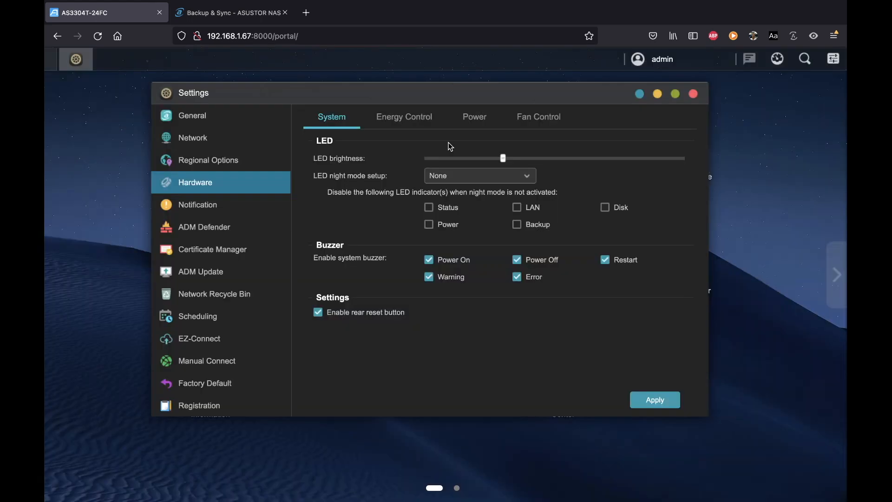
mouse_move(398, 132)
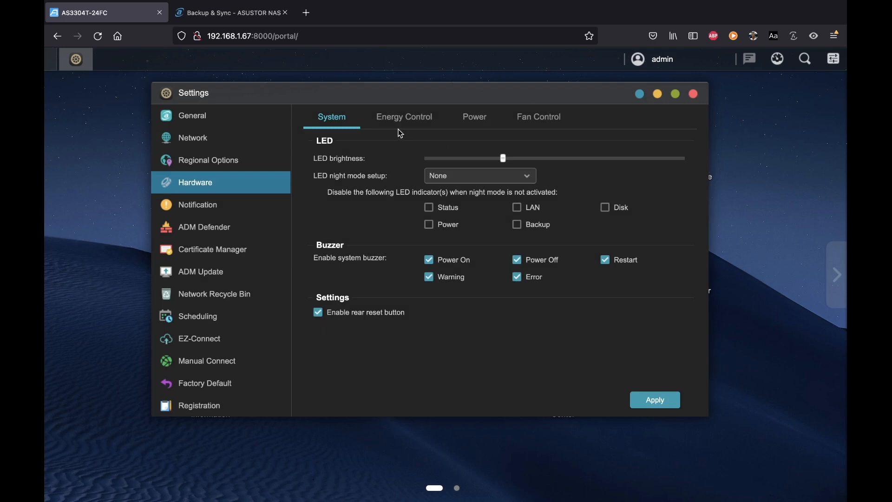
left_click(403, 117)
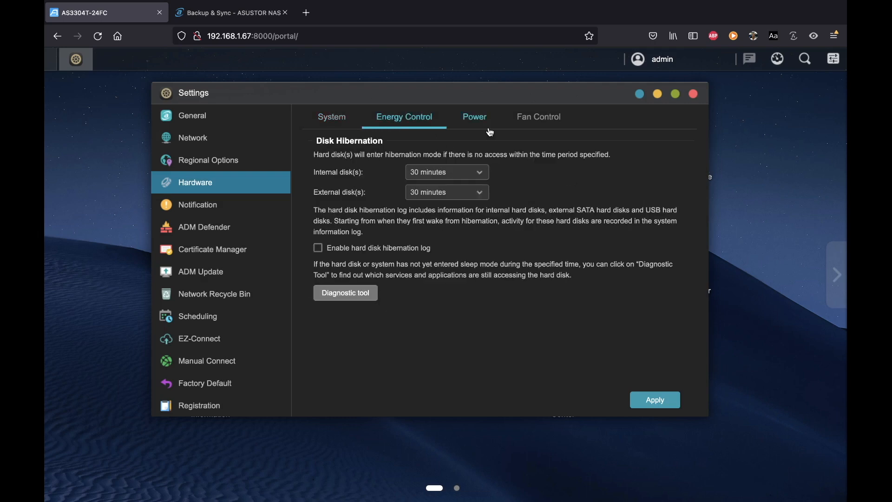
left_click(538, 117)
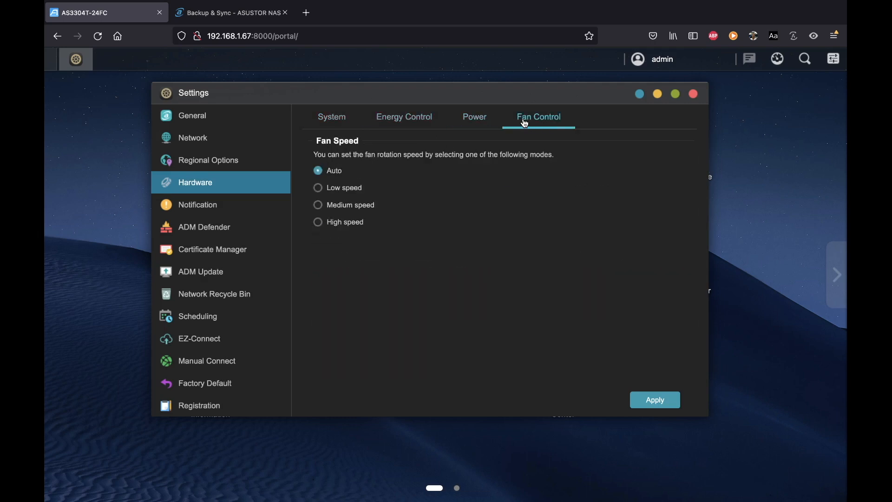